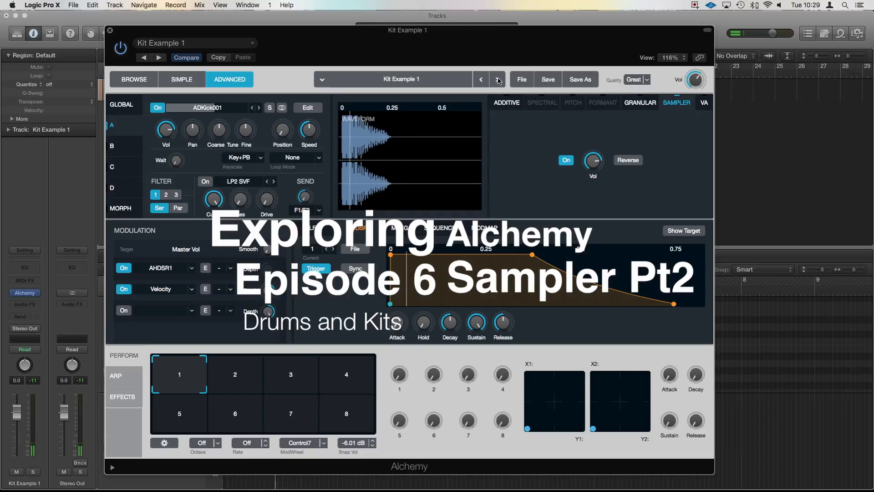
- Step through the saved Kit Example presets to compare them, returning to Kit Example 1
left_click(496, 79)
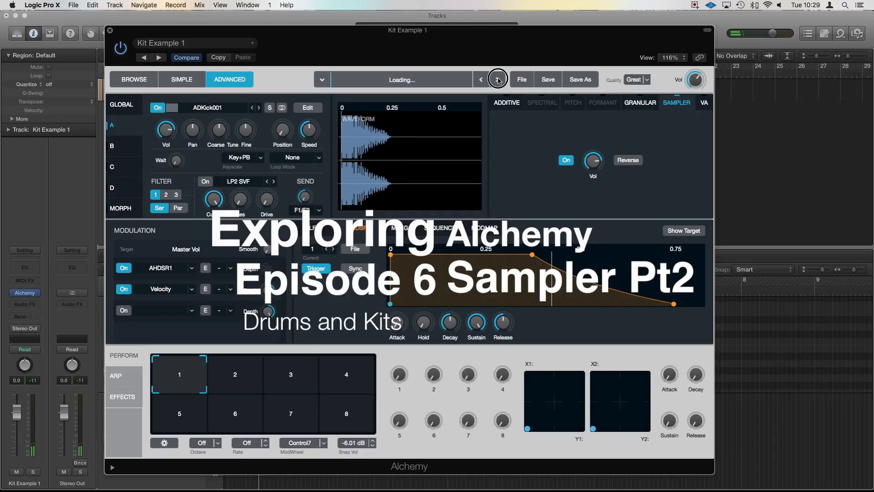
left_click(497, 80)
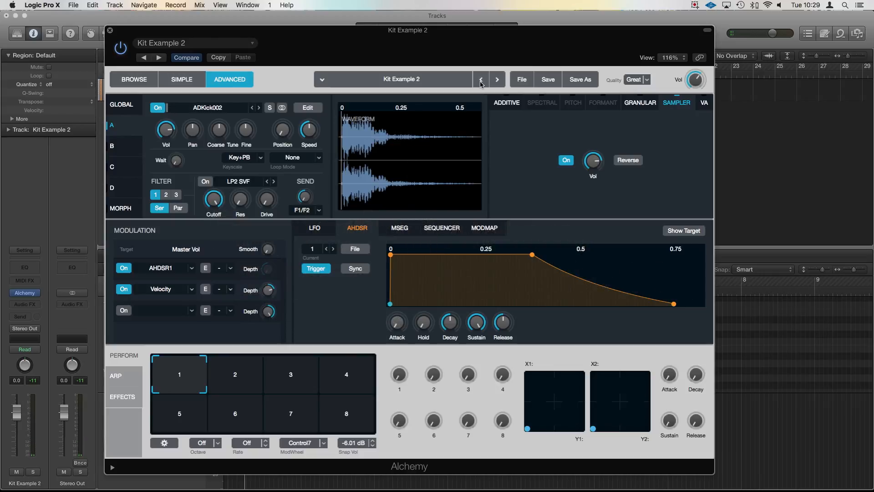
left_click(480, 79)
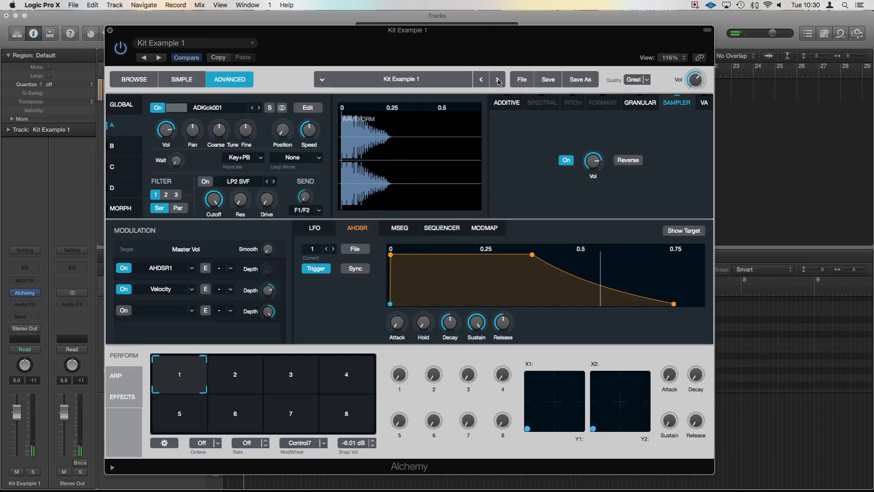
left_click(498, 79)
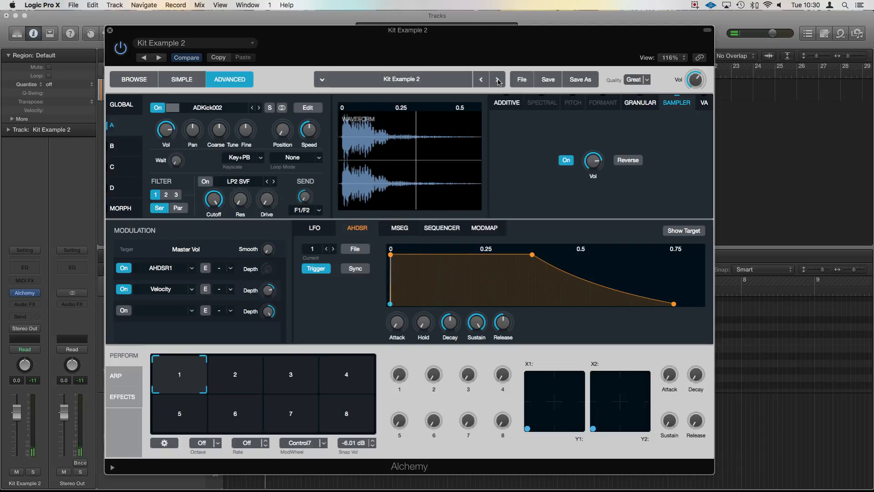
left_click(481, 79)
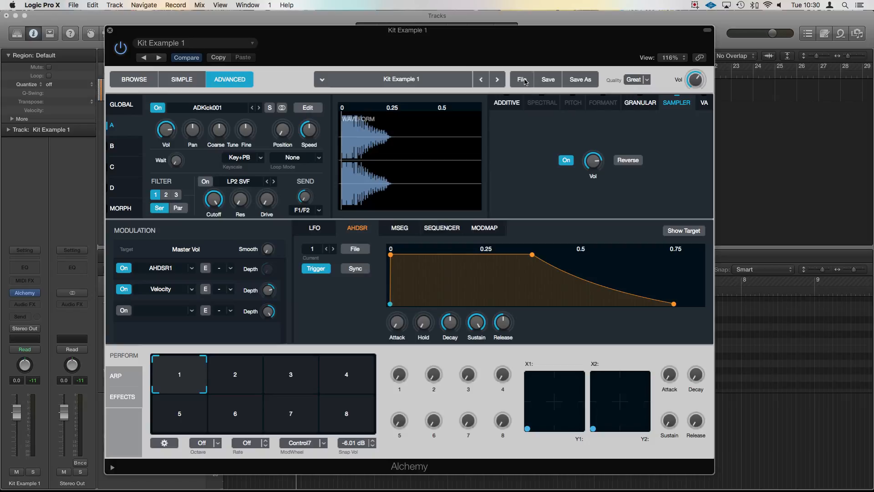
- Clear the patch to Default via File > Clear and bring up zone A's sample import browser
left_click(520, 79)
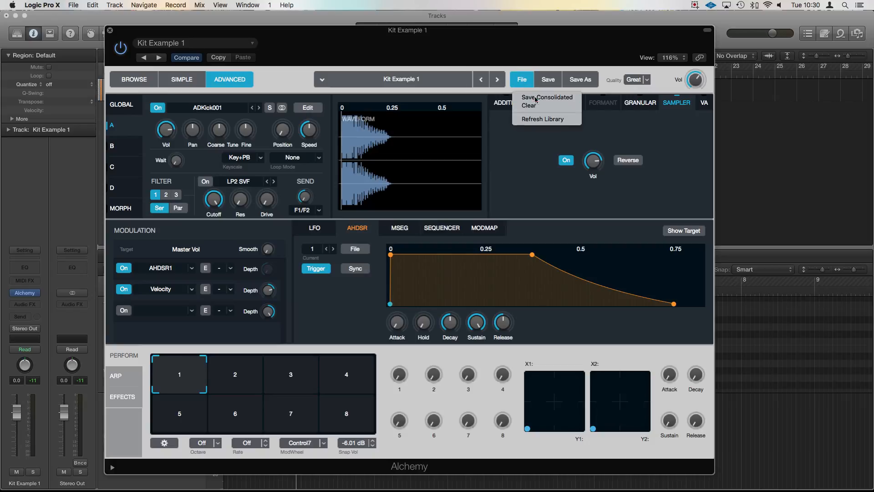
left_click(529, 105)
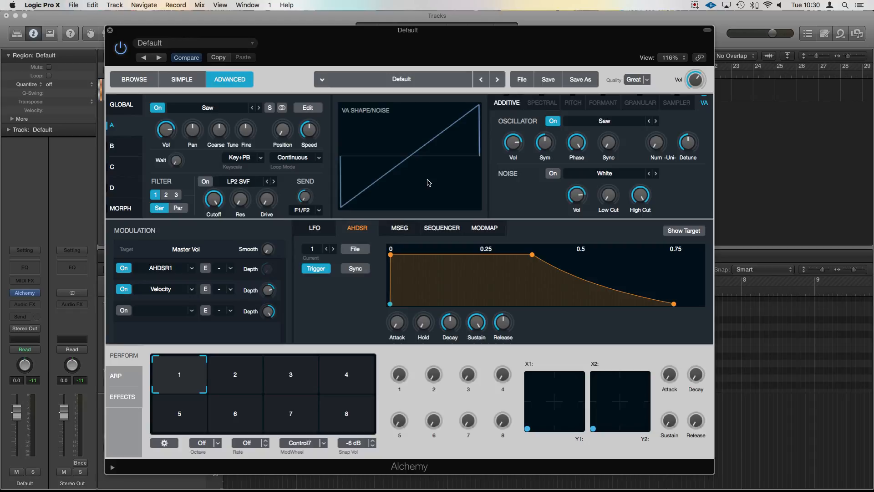
left_click(170, 108)
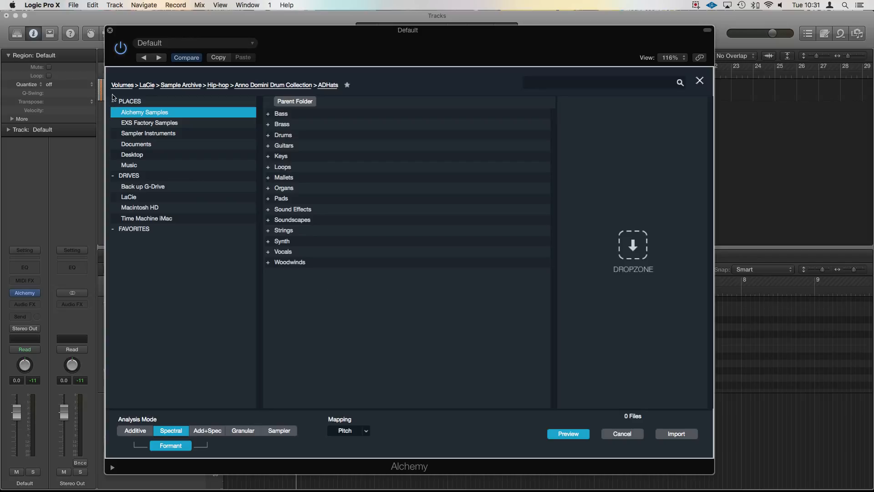
mouse_move(340, 97)
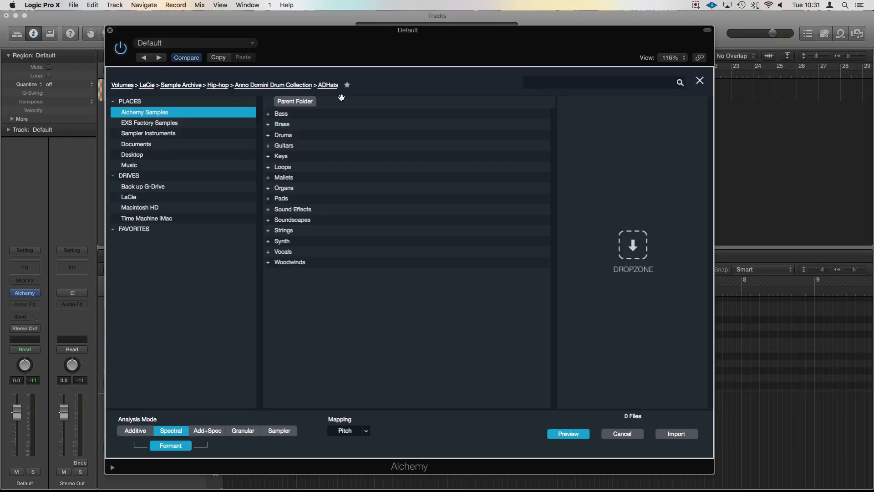
mouse_move(252, 93)
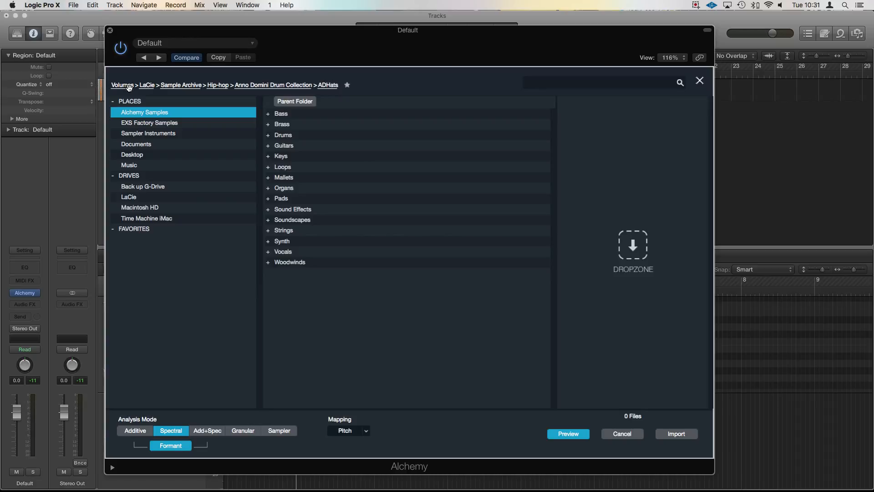
mouse_move(166, 198)
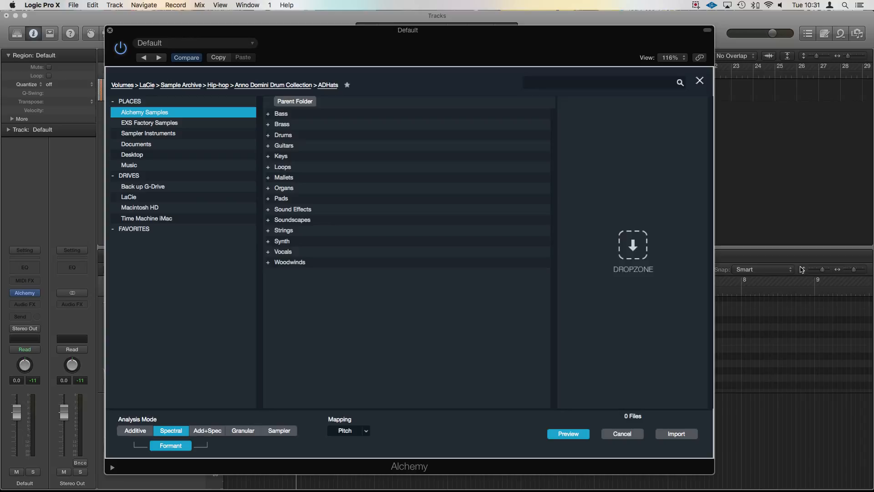
mouse_move(774, 218)
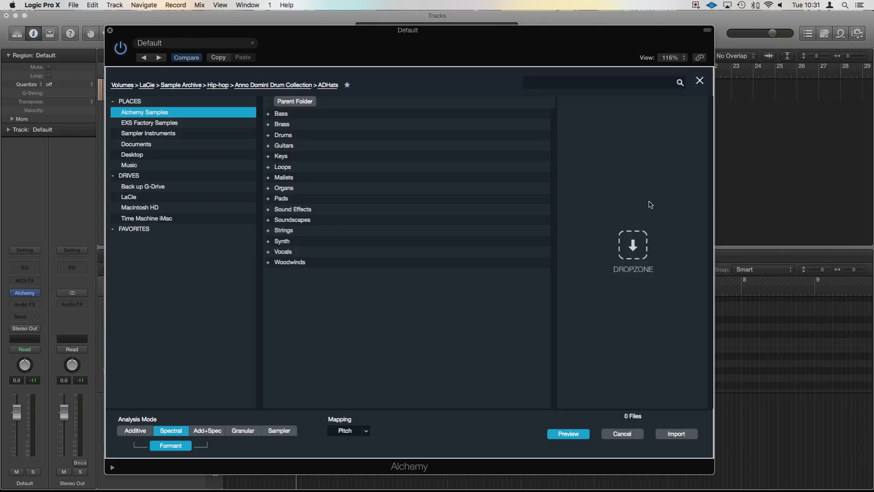
mouse_move(657, 297)
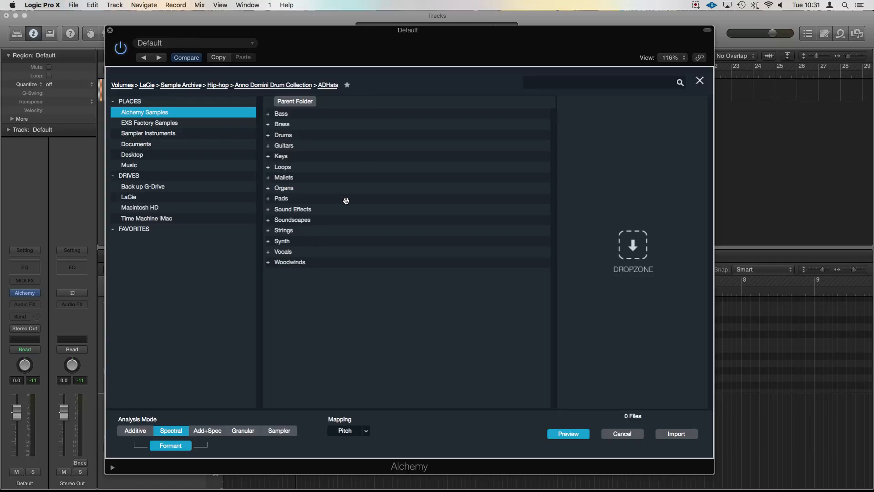
- Go up to the Anno Domini Drum Collection folder listing claps, cymbals, hats, kicks, snares and vinyl
left_click(273, 85)
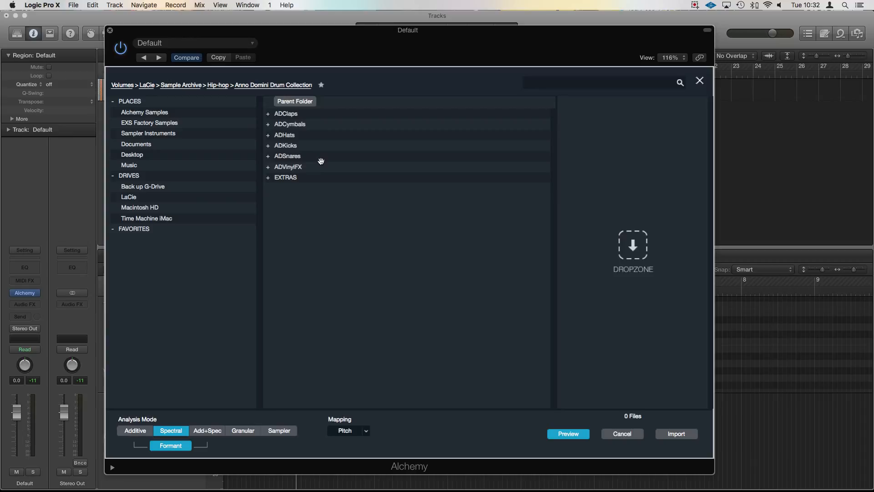
- Add ADKick004 from the ADKicks folder and ADSnare011 to the import list
left_click(286, 145)
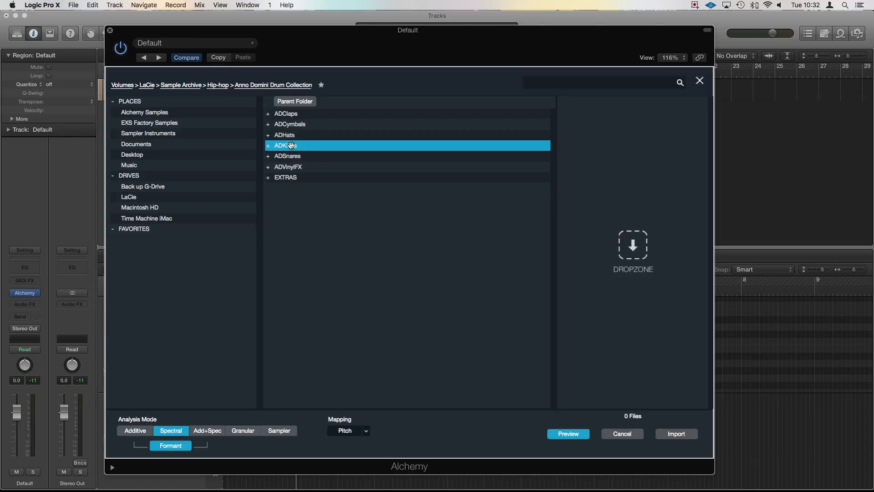
double_click(285, 145)
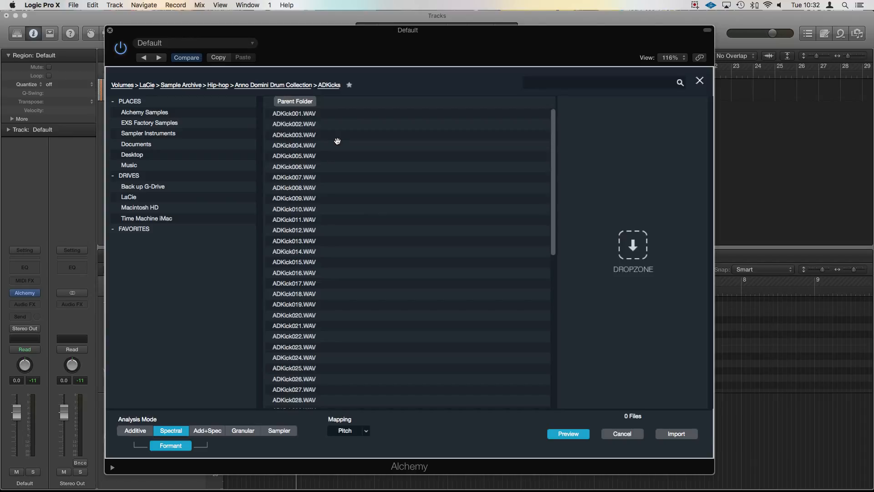
left_click(295, 145)
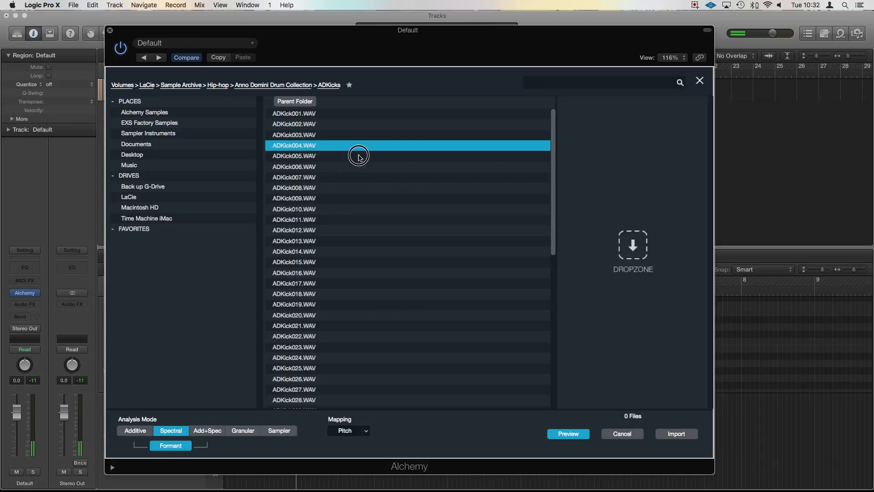
left_click(294, 144)
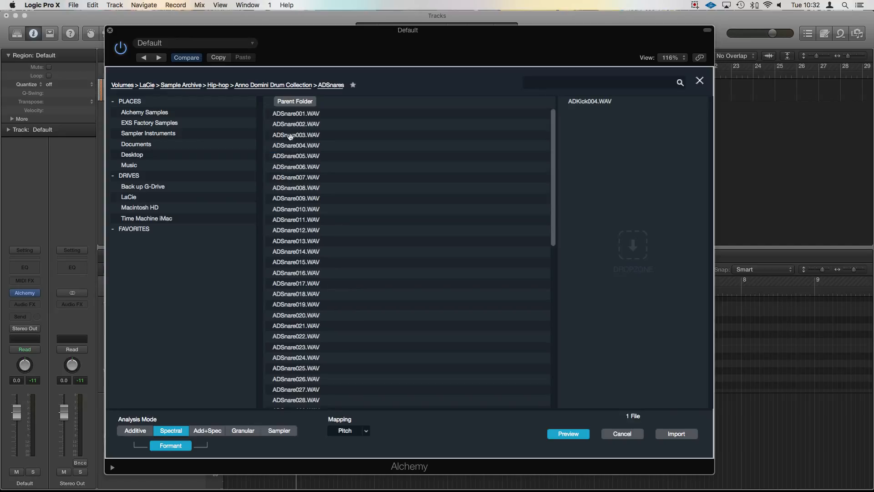
left_click(295, 209)
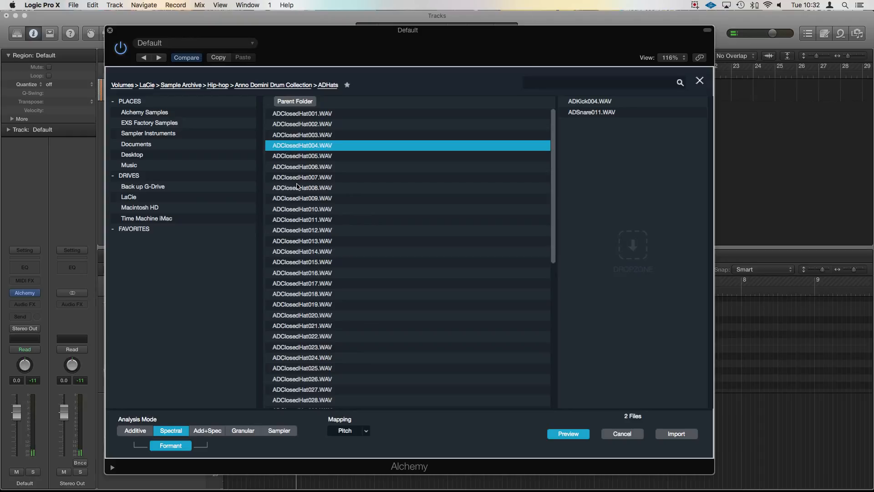
- Add ADClosedHat009 and ADOpenHat003 to the import list, making four queued samples
left_click(302, 198)
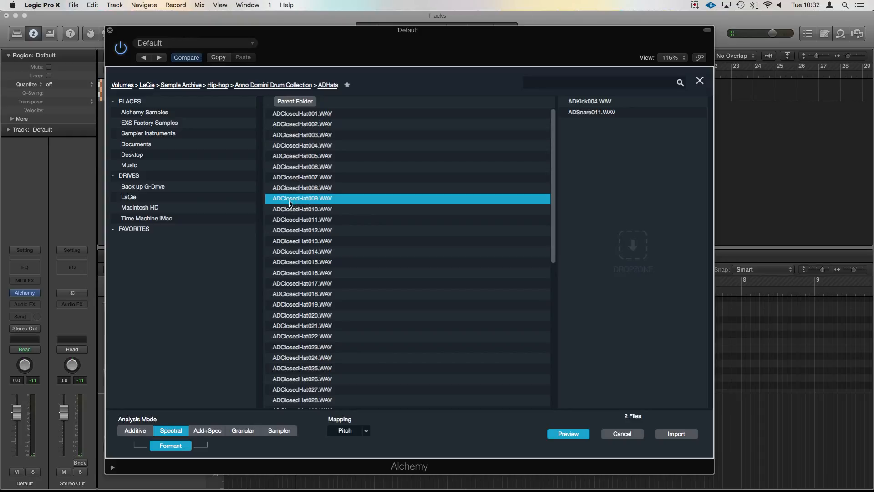
double_click(301, 198)
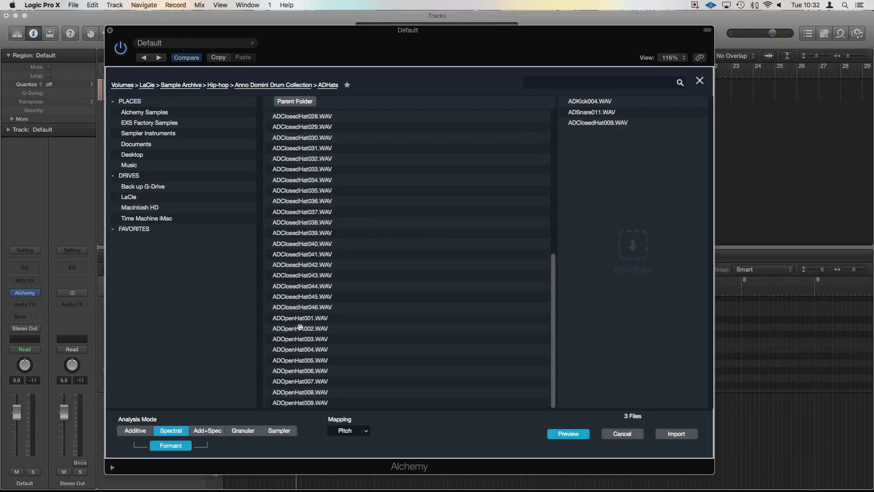
left_click(300, 338)
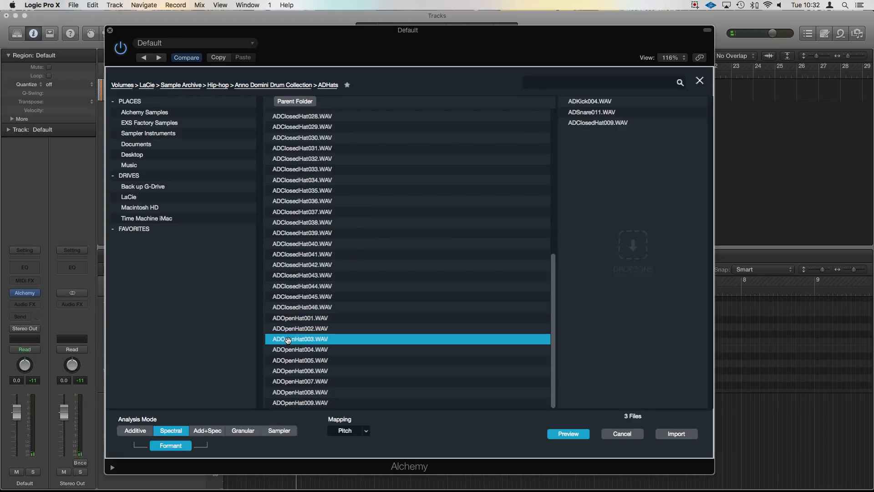
double_click(299, 339)
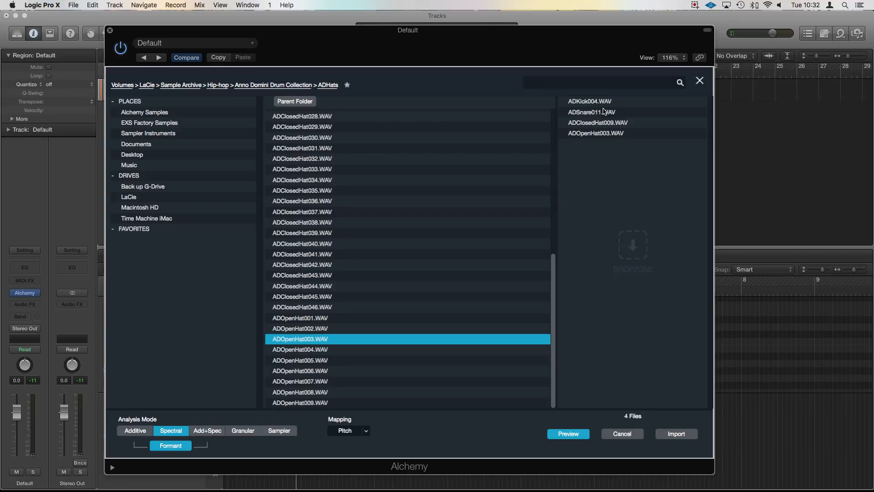
mouse_move(494, 129)
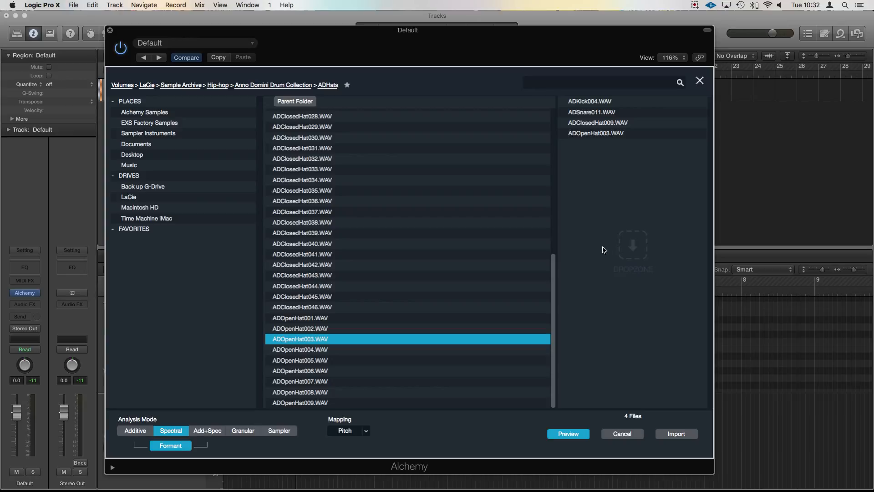
mouse_move(604, 104)
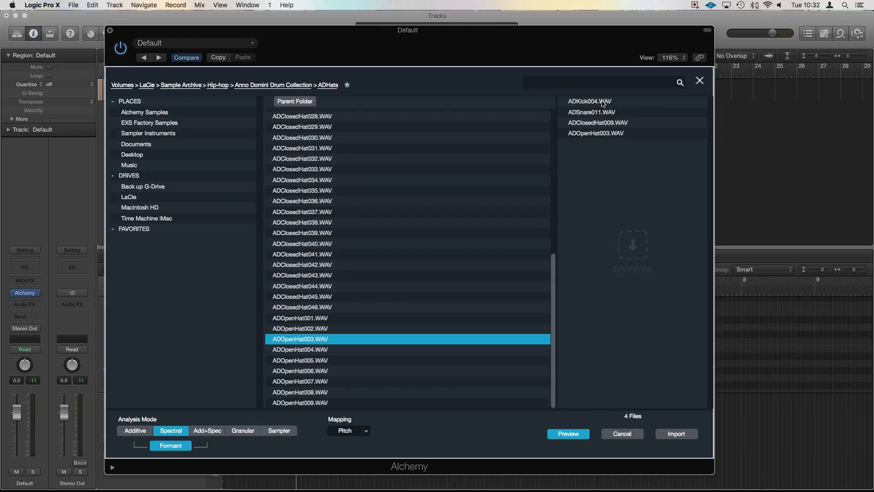
mouse_move(575, 106)
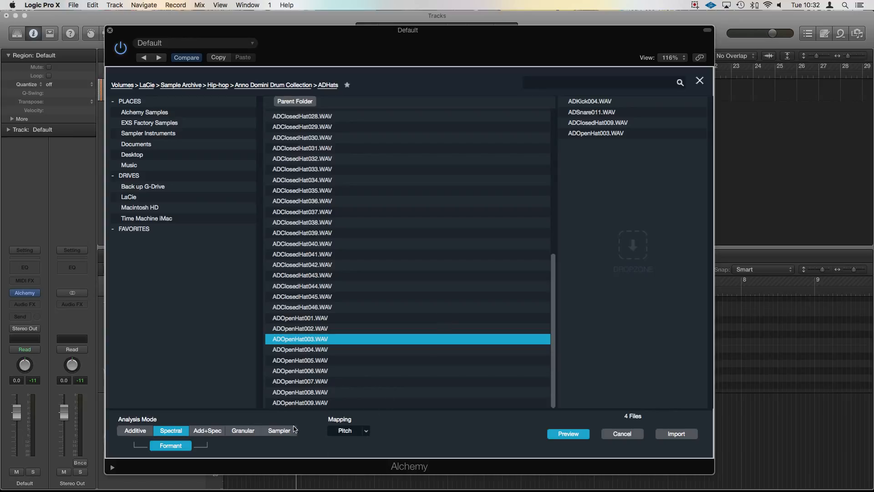
- Import the four samples with Sampler analysis and Drum mapping, placing ADKick004 on source A
left_click(278, 430)
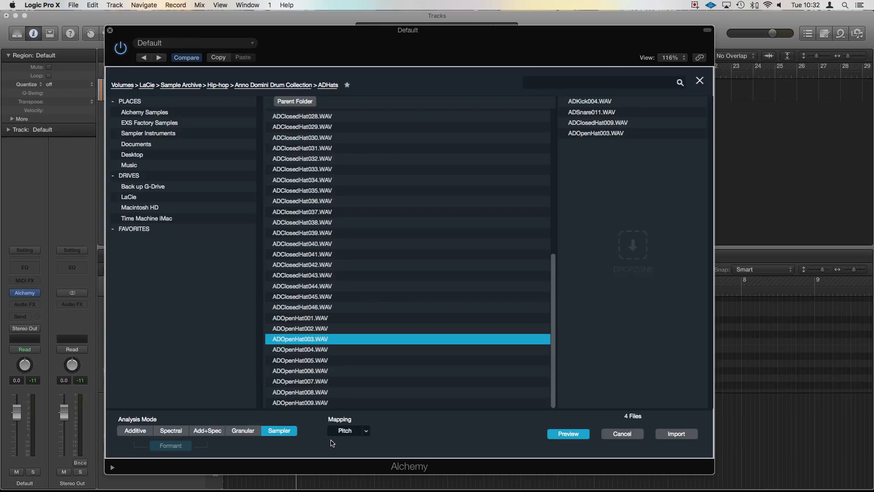
mouse_move(351, 438)
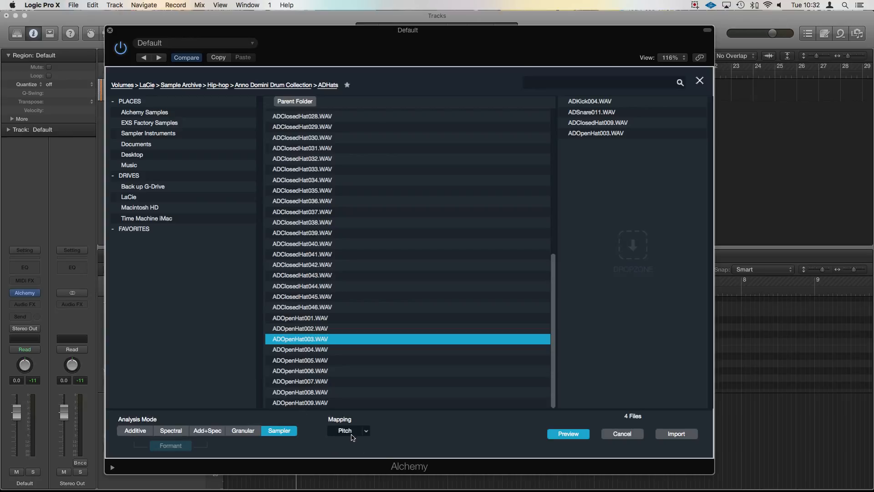
left_click(349, 430)
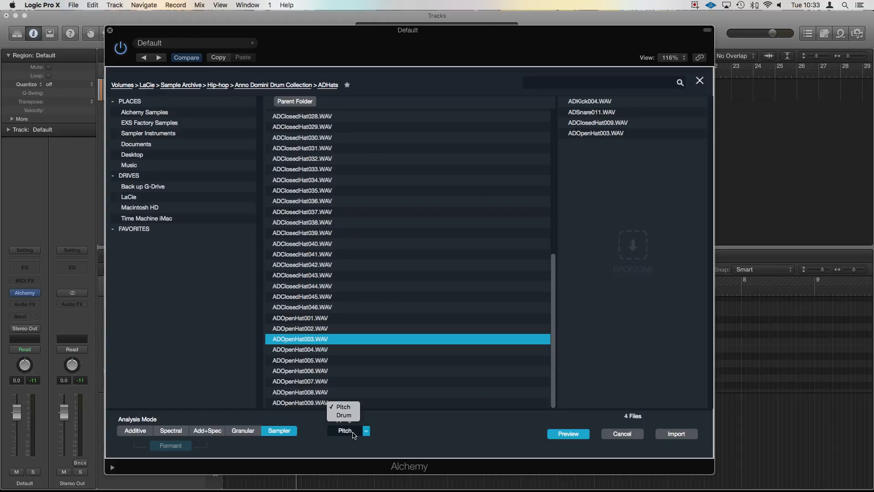
left_click(342, 415)
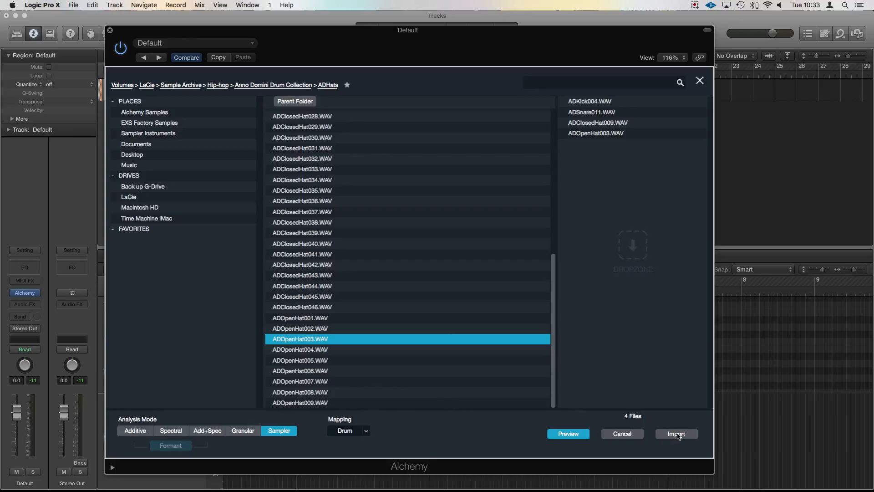
left_click(675, 433)
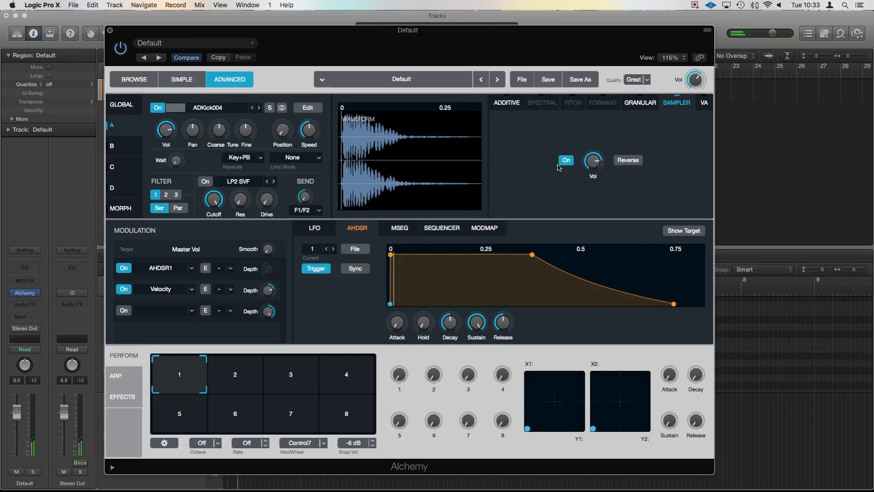
- Save the kit as a new preset named Kit Example 3
left_click(580, 80)
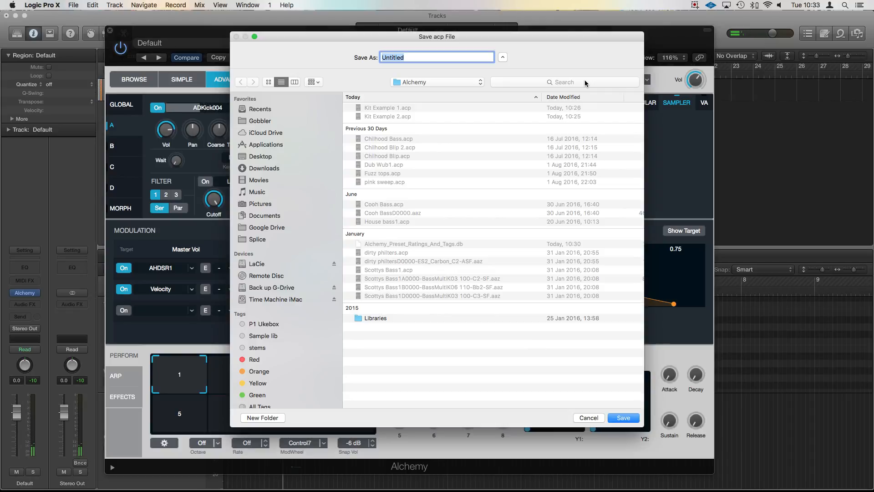
type("Kit Example 2")
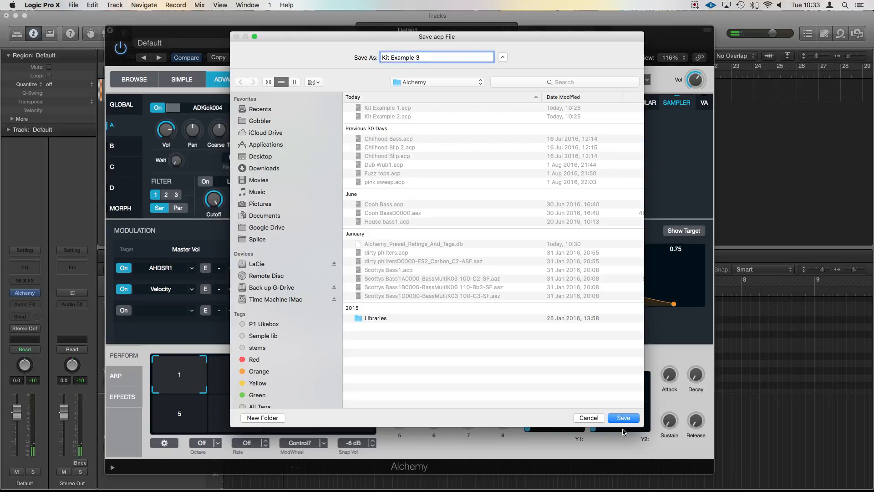
left_click(623, 418)
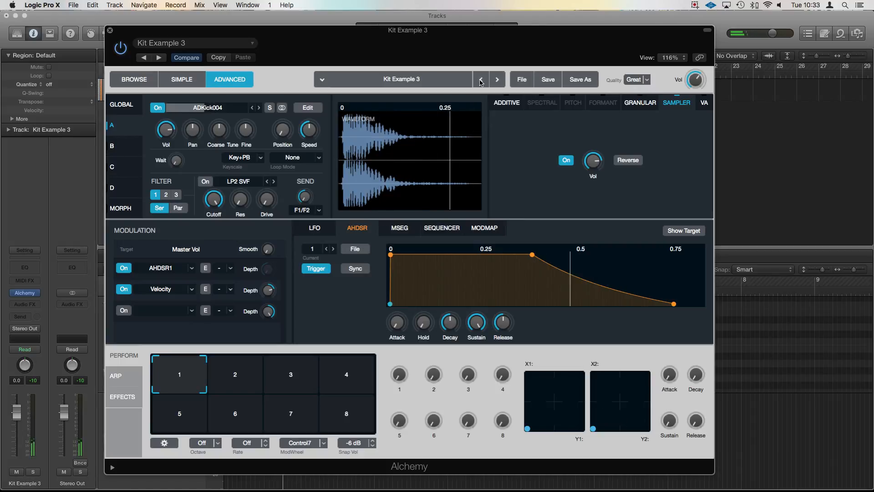
- Step back through the previous presets to load Kit Example 1 again
left_click(481, 79)
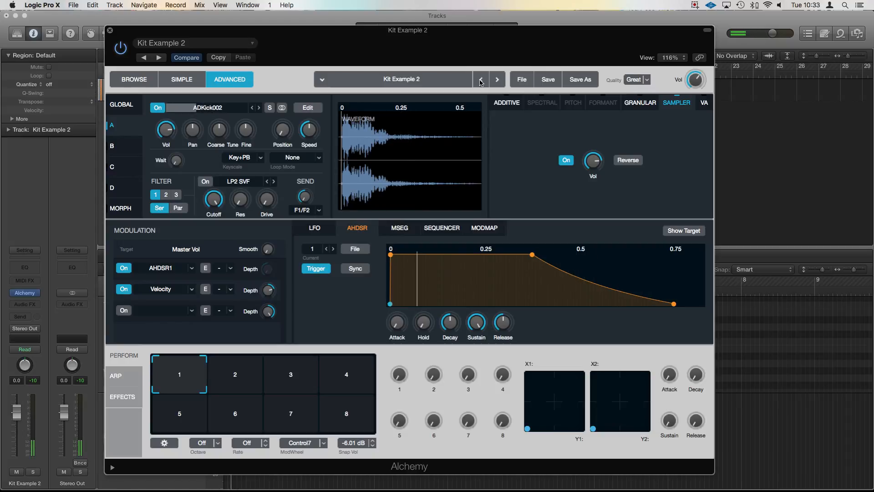
left_click(480, 80)
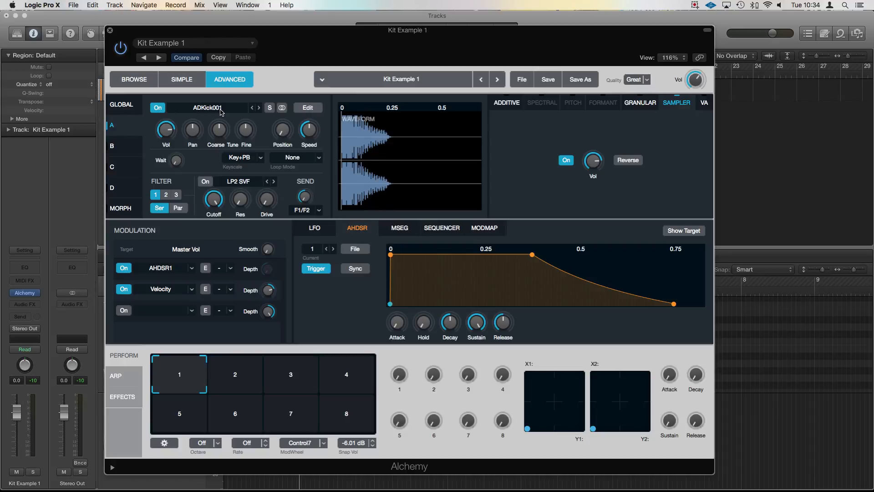
mouse_move(224, 113)
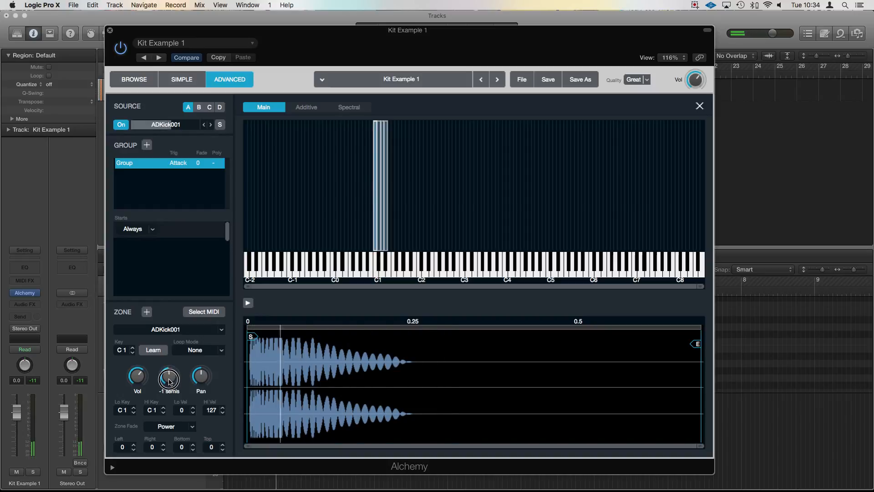
- Nudge the kick zone down a semitone, then raise the snare zone to +3 semitones and audition it
left_click_drag(169, 376, 170, 382)
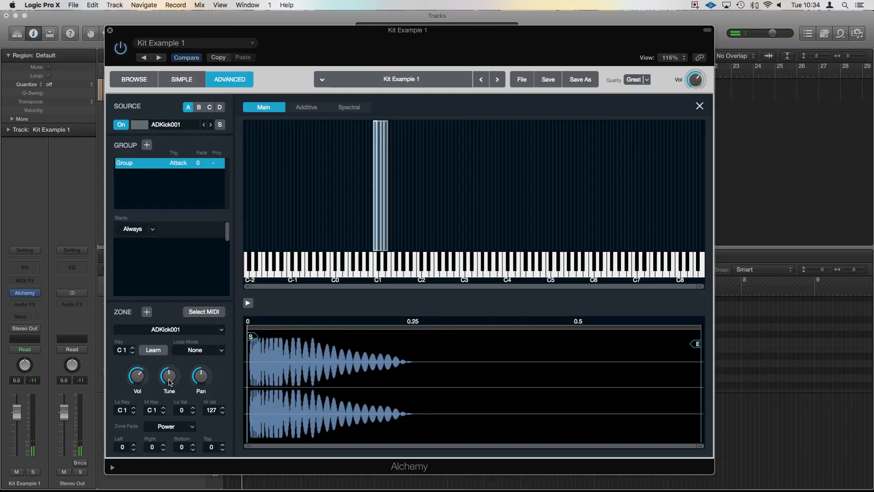
mouse_move(193, 329)
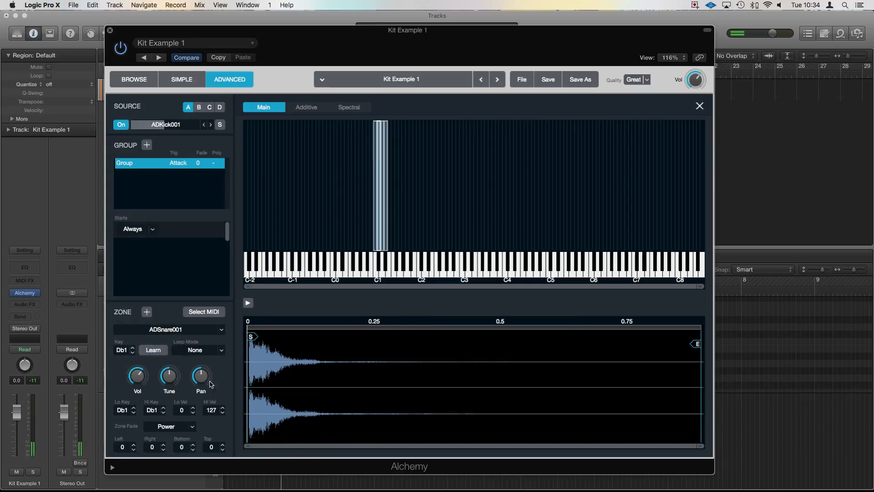
left_click_drag(169, 374, 172, 379)
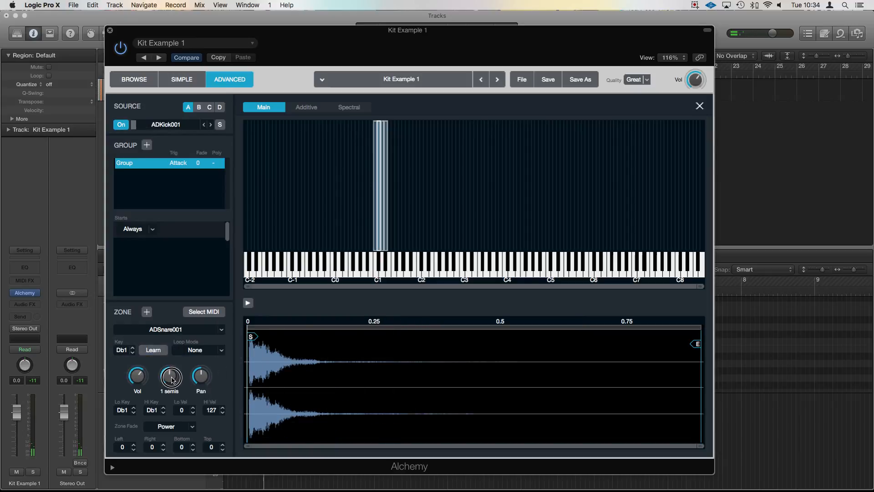
left_click_drag(170, 376, 171, 365)
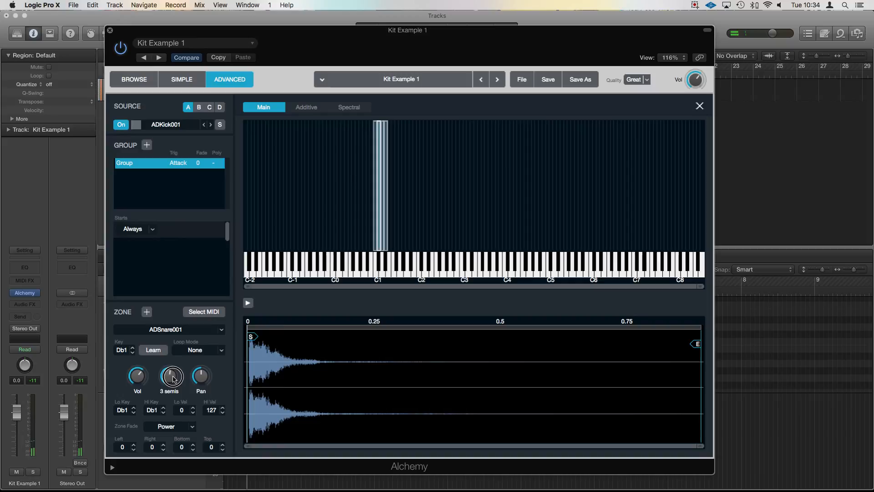
left_click(377, 273)
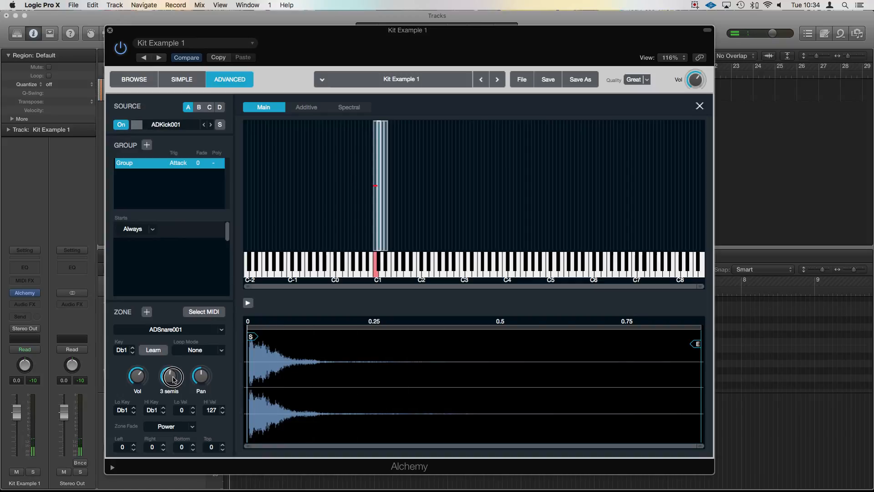
- Sweep the ADSnare001 zone's tuning down to -8 semitones and back to 0
left_click_drag(171, 375, 171, 391)
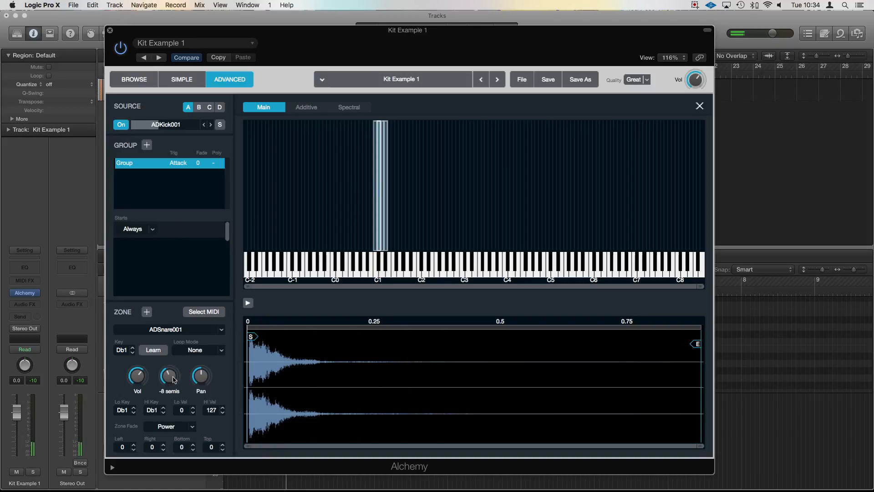
left_click_drag(169, 374, 169, 362)
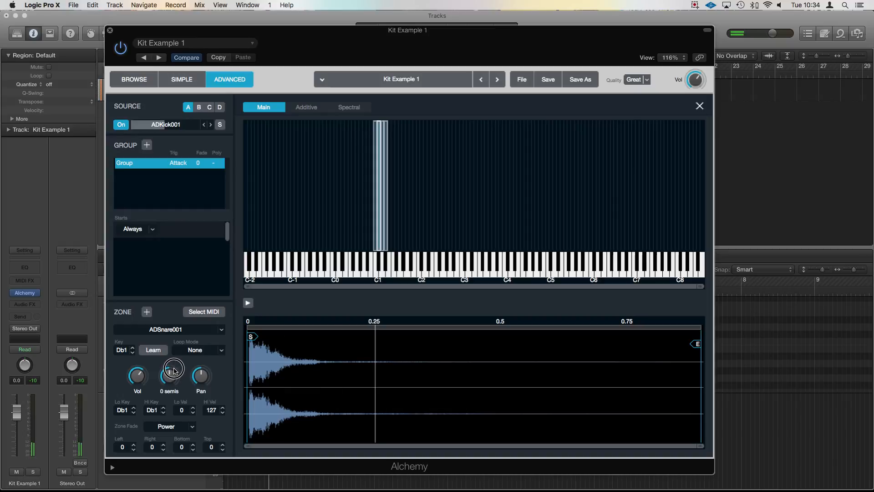
left_click_drag(173, 371, 173, 360)
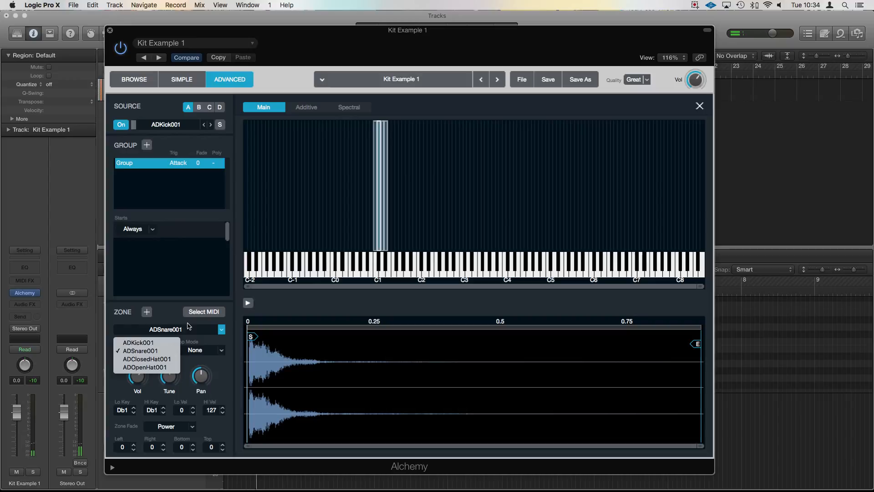
- Pan the ADClosedHat001 zone (D1) off centre
left_click(148, 359)
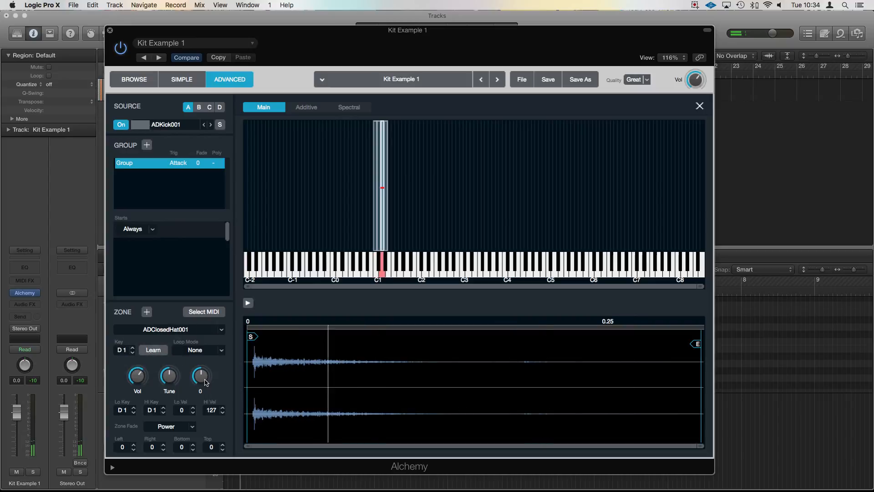
left_click_drag(199, 376, 203, 362)
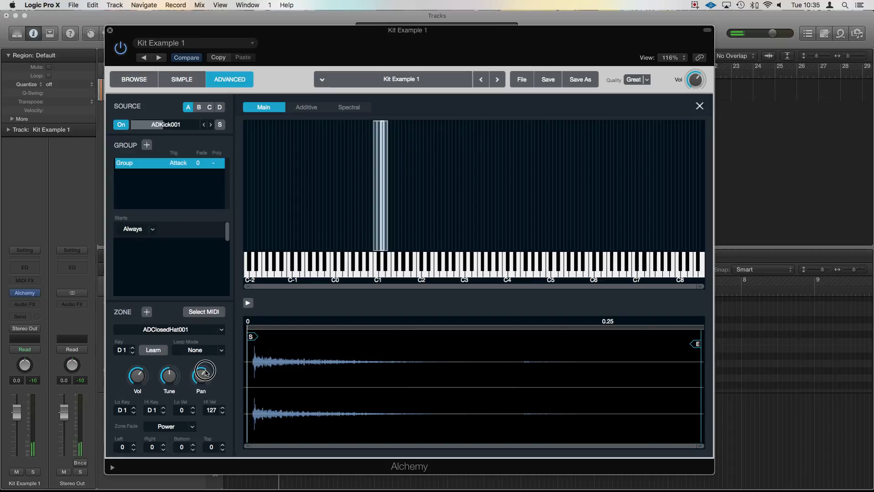
left_click(170, 328)
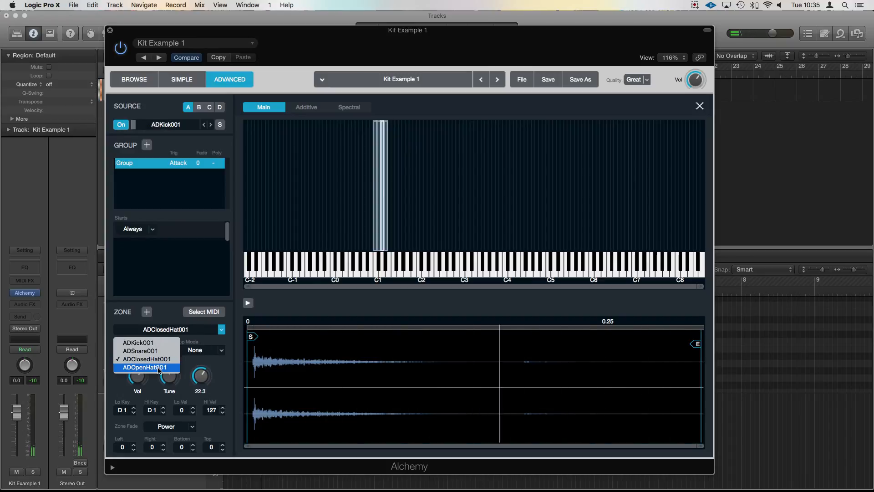
- Pan the ADOpenHat001 zone (Eb1) off centre and fine-tune its position
left_click(143, 367)
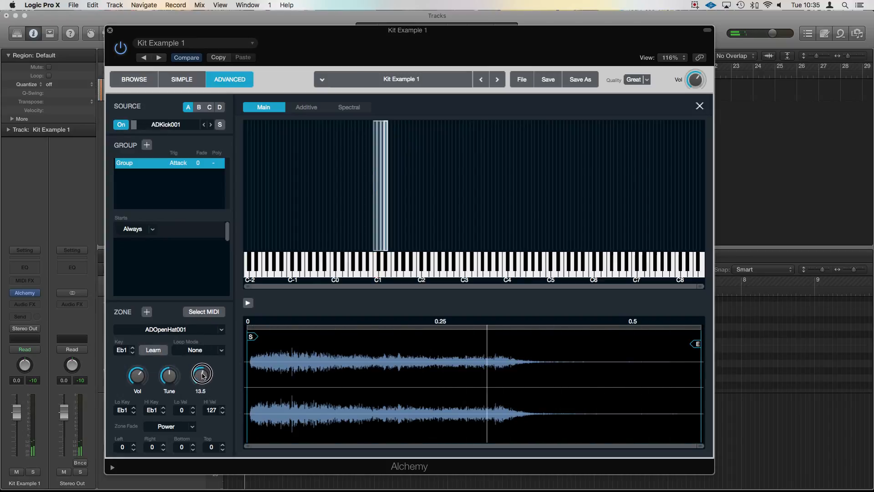
left_click_drag(202, 373, 203, 357)
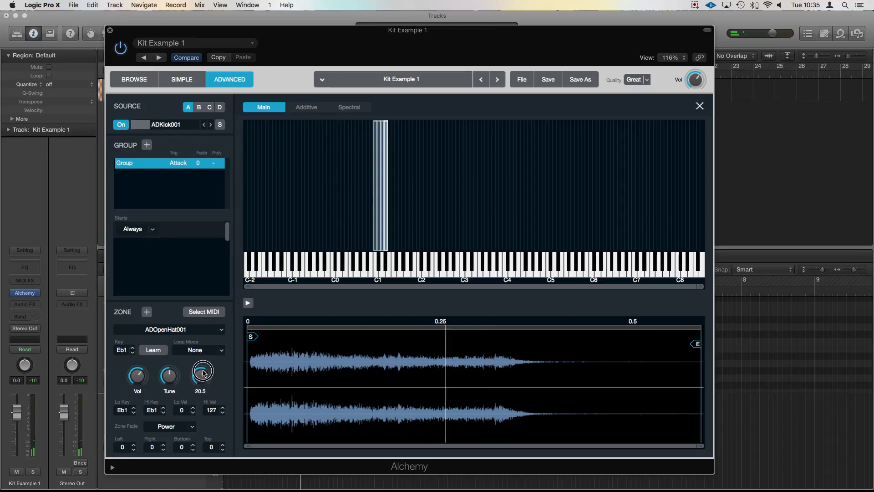
left_click_drag(199, 373, 199, 362)
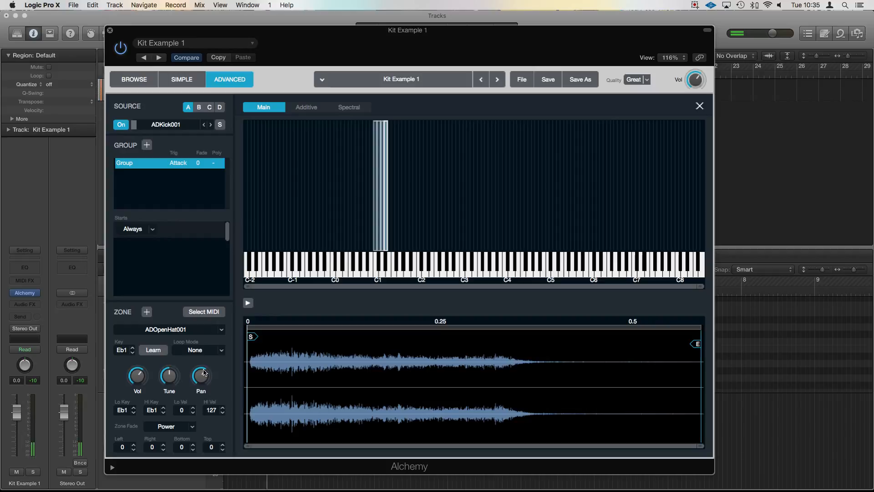
double_click(166, 125)
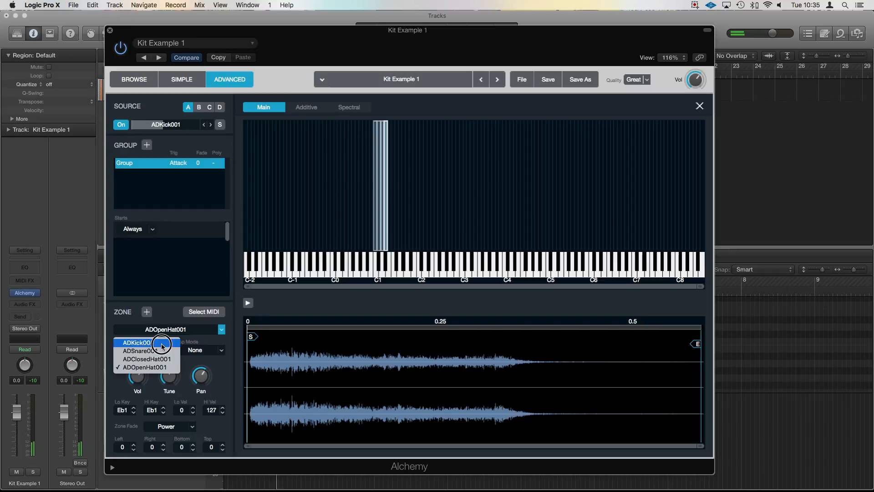
- Tune the ADKick001 zone up to about 4 semitones and return to the main synth page
left_click(137, 342)
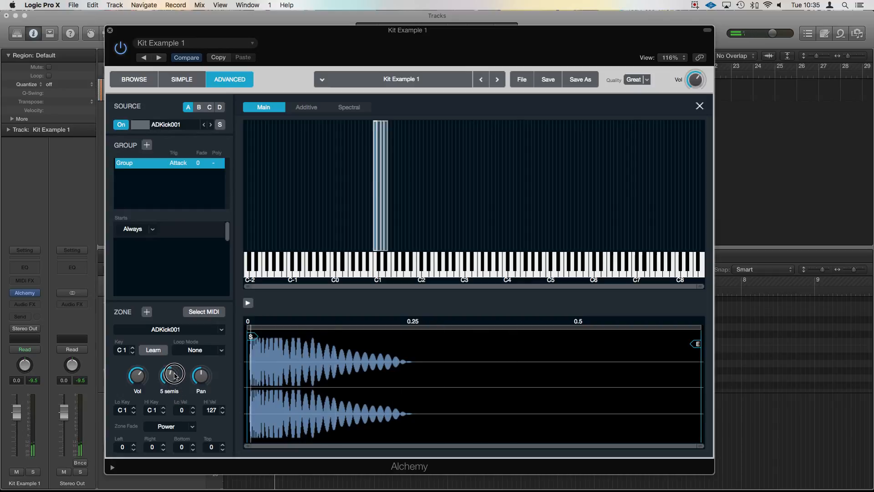
left_click_drag(173, 373, 173, 381)
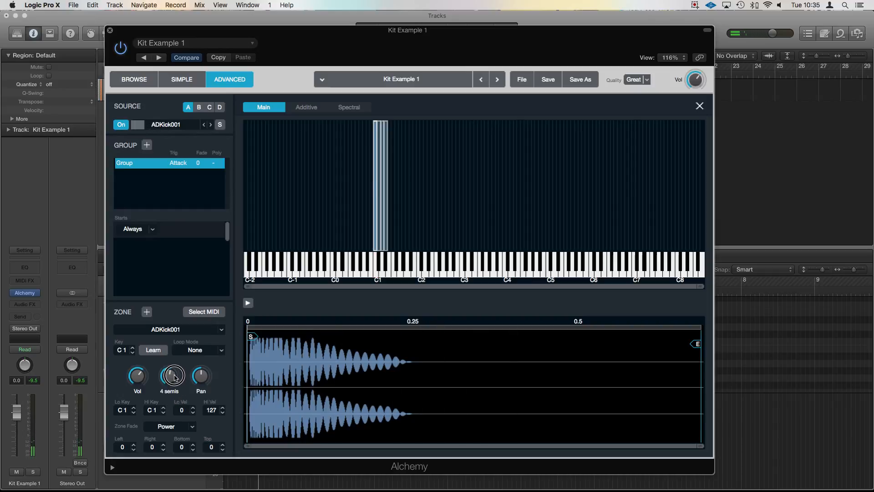
left_click_drag(173, 374, 173, 384)
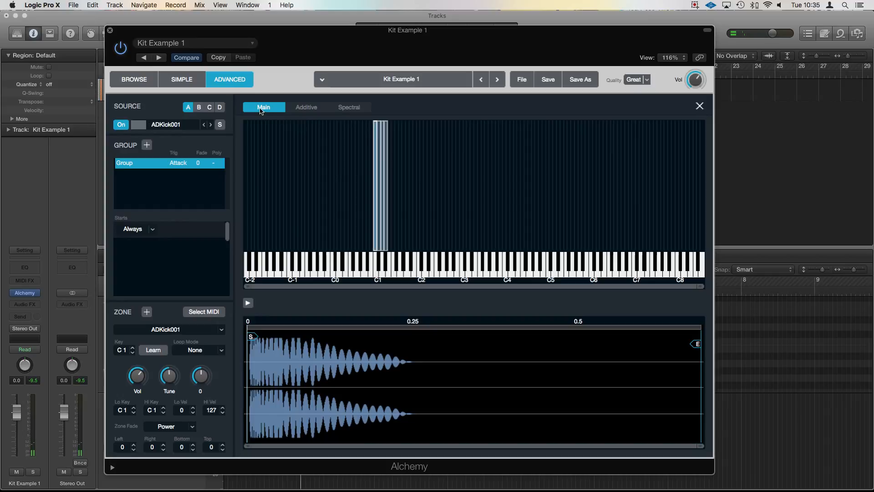
left_click(264, 107)
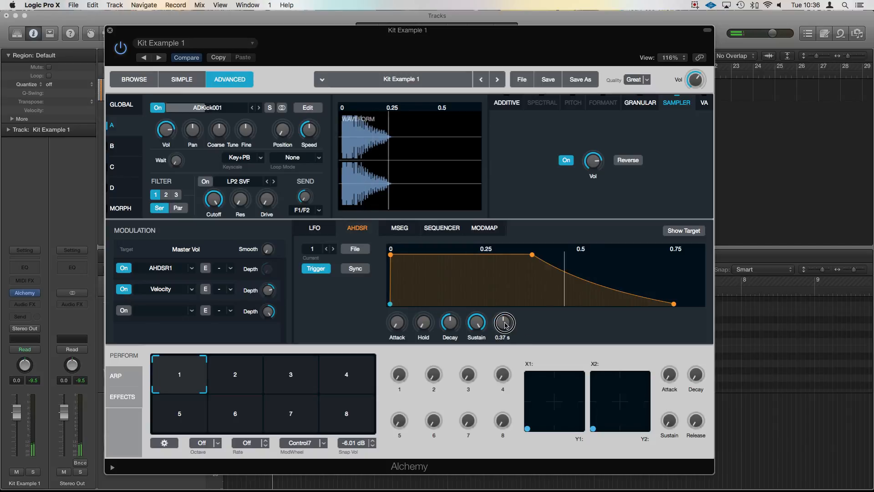
- Shorten the AHDSR amp envelope's Release to about 0.37 s
left_click_drag(503, 323, 503, 344)
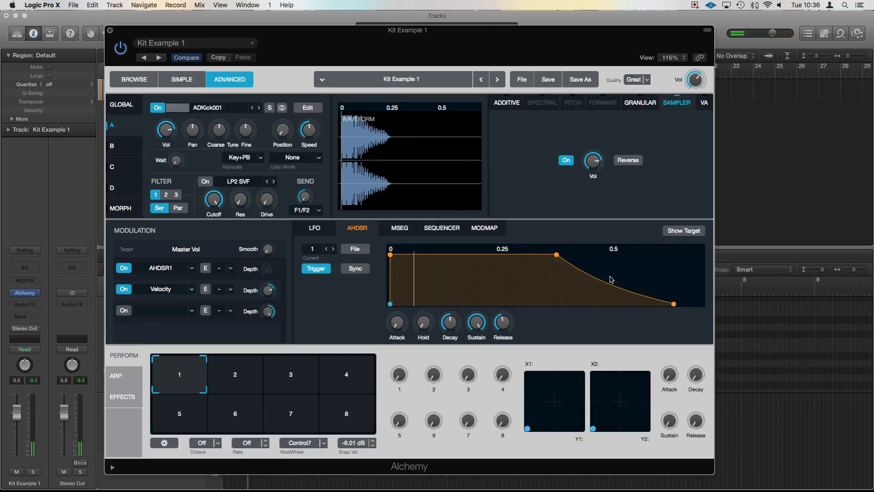
left_click(495, 79)
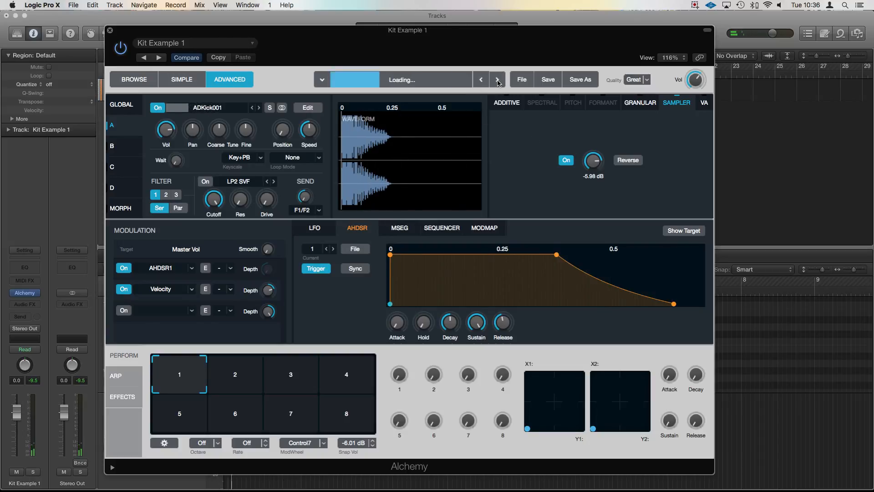
left_click(496, 80)
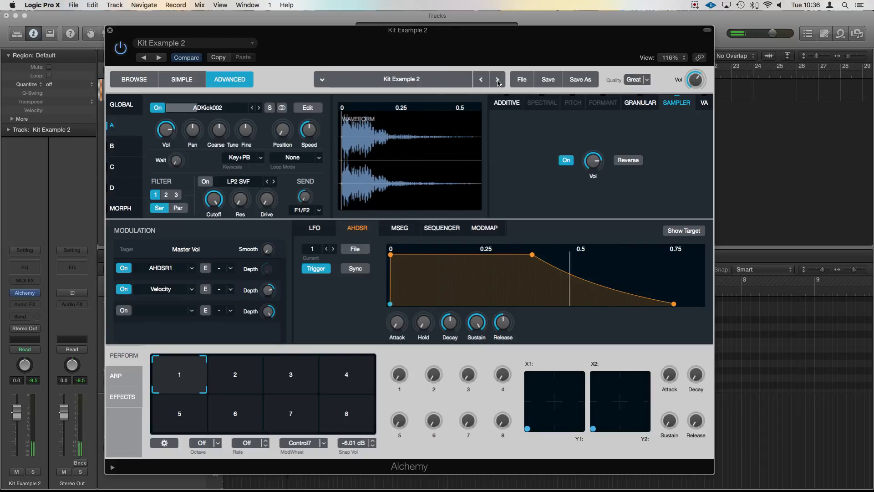
left_click(497, 79)
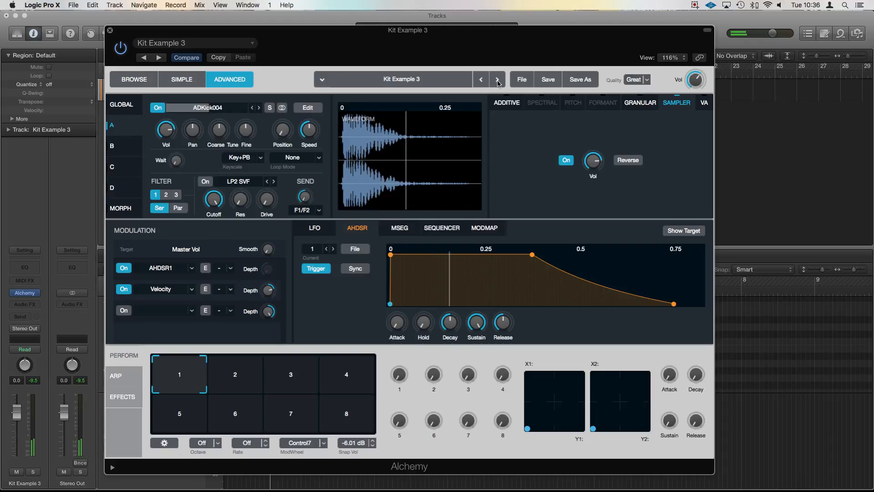
left_click(480, 79)
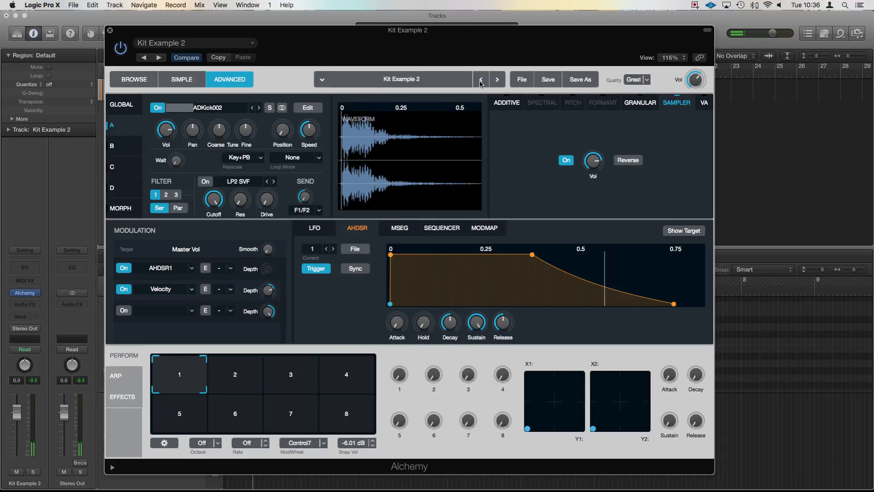
left_click(480, 80)
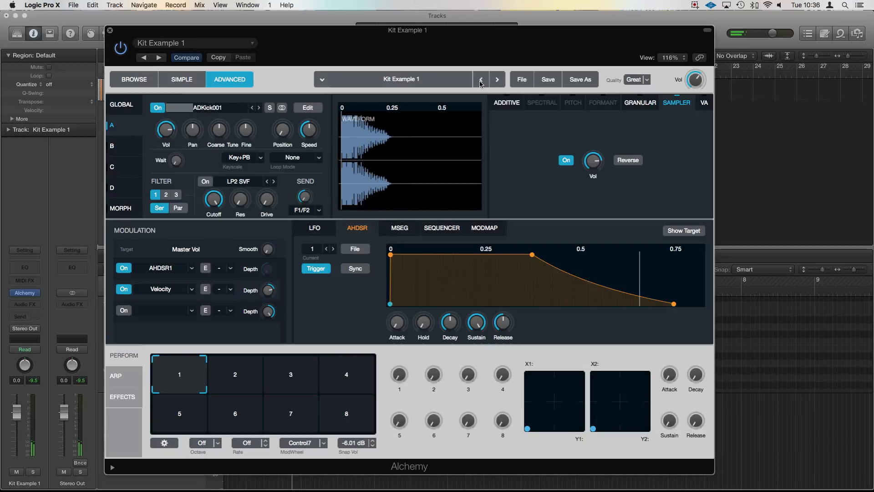
left_click(497, 79)
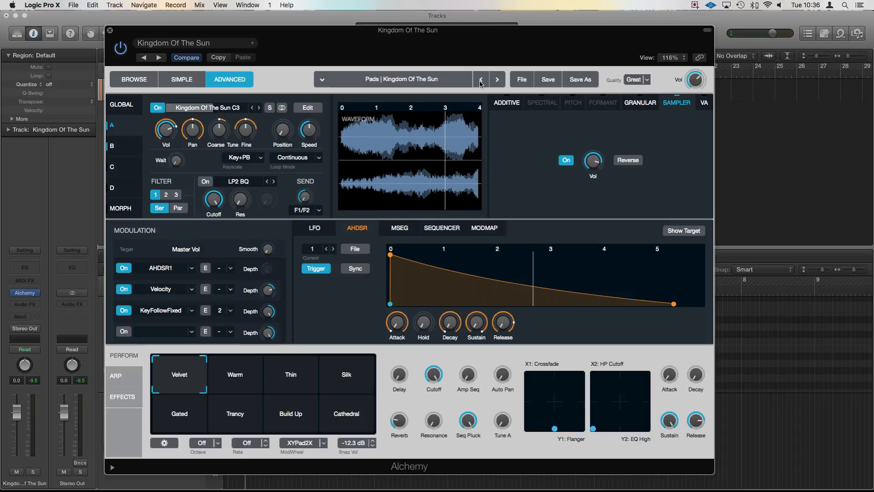
left_click(496, 80)
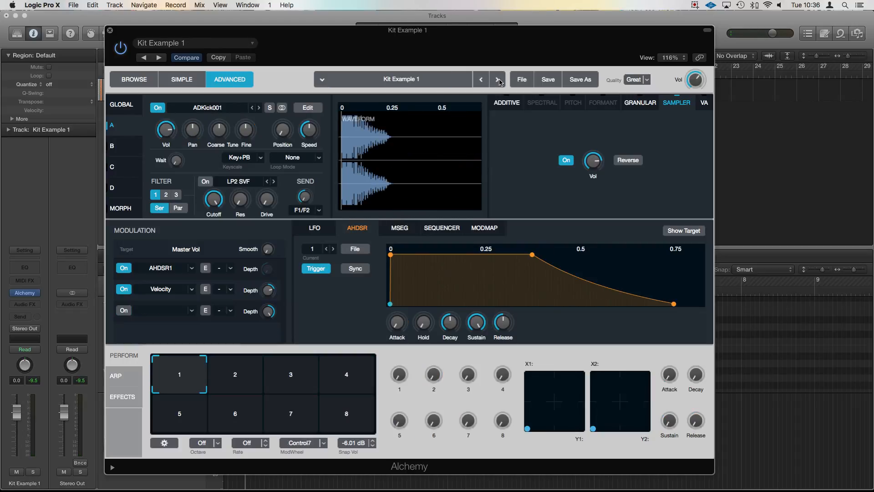